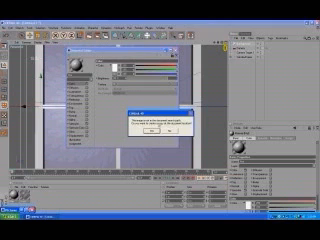
Step: Dismiss the texture file location warning to return to the Material Editor
{"action": "left_click", "coordinate": [151, 135]}
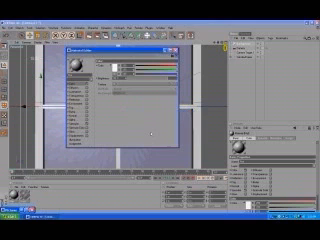